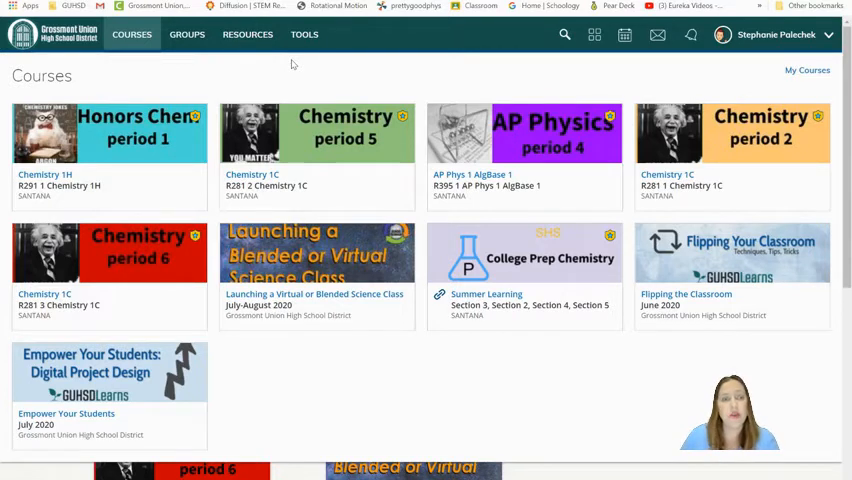
{"action": "mouse_move", "coordinate": [115, 85]}
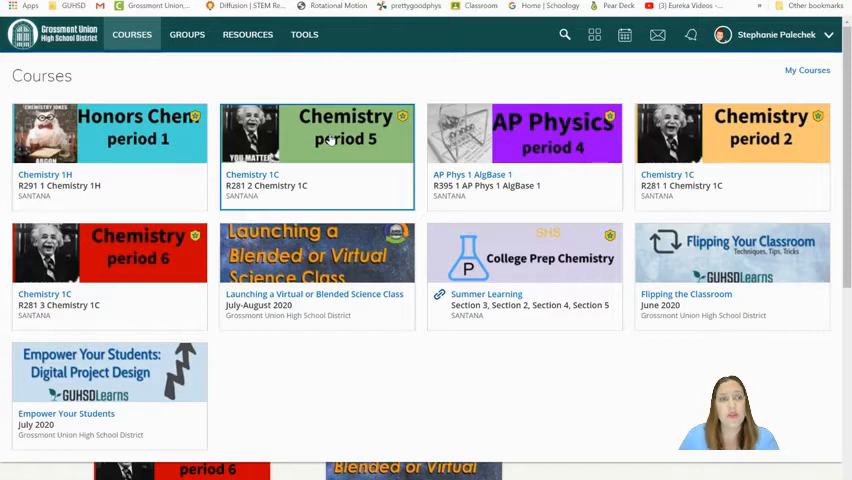
Open the Chemistry 1C period 5 course Materials page and scroll to the Unit 4 folder
{"action": "left_click", "coordinate": [317, 137]}
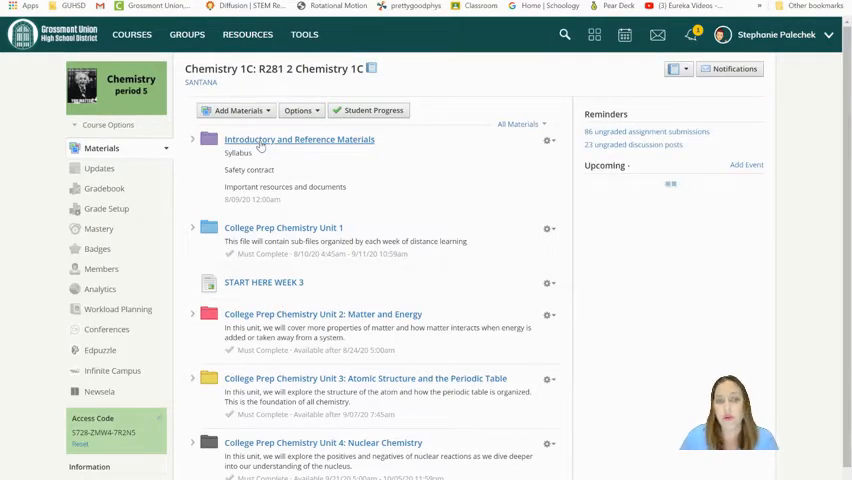
{"action": "left_click", "coordinate": [299, 139]}
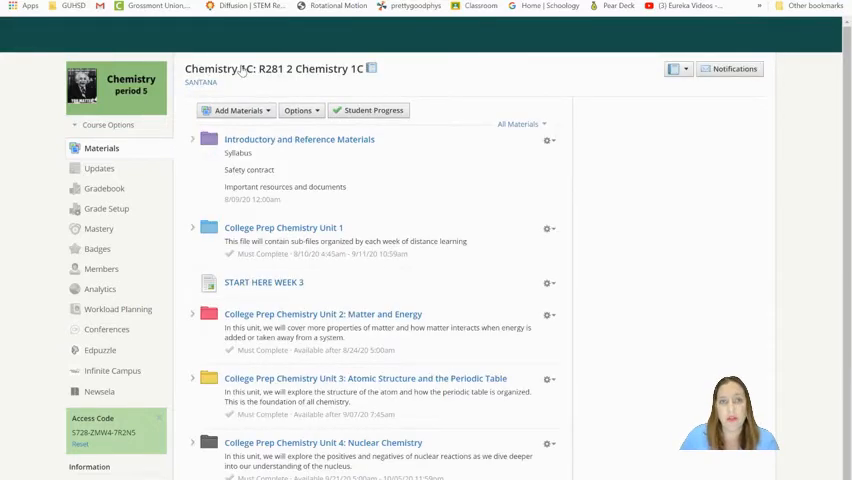
{"action": "scroll", "scroll_direction": "down", "scroll_amount": 3}
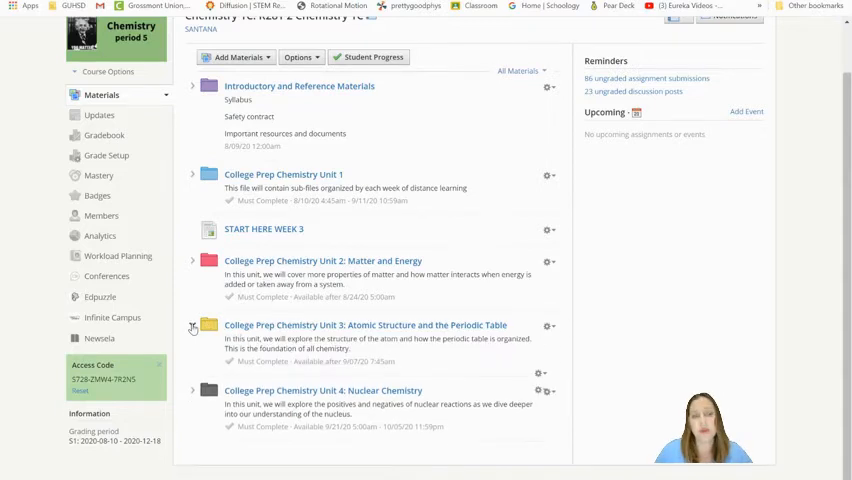
Open Unit 3 Atomic Structure, then its Quarter 1 Week 6 folder with the START HERE page
{"action": "left_click", "coordinate": [192, 327]}
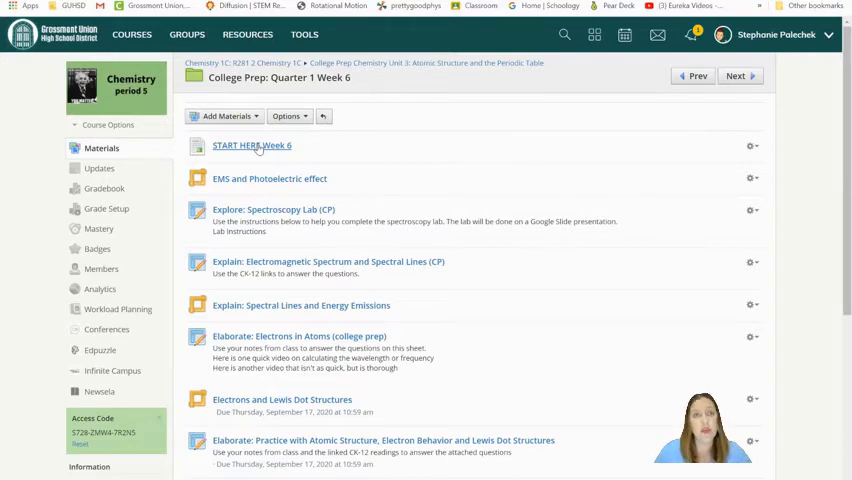
{"action": "left_click", "coordinate": [251, 145]}
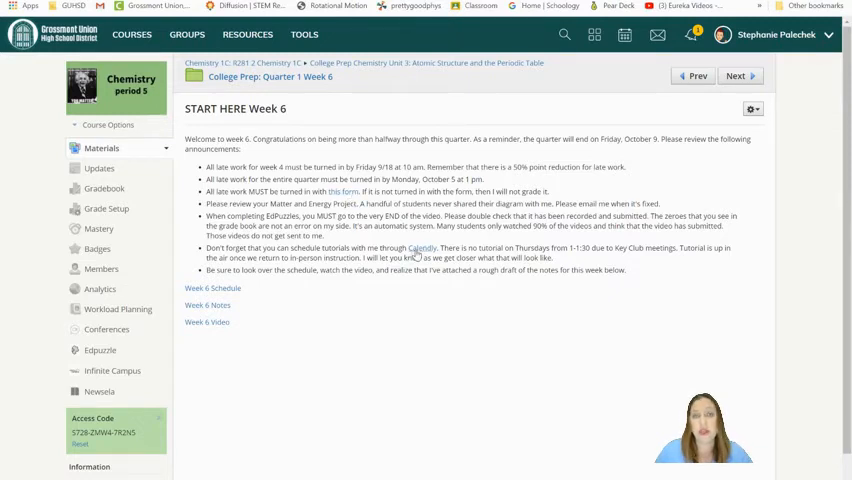
{"action": "mouse_move", "coordinate": [424, 250]}
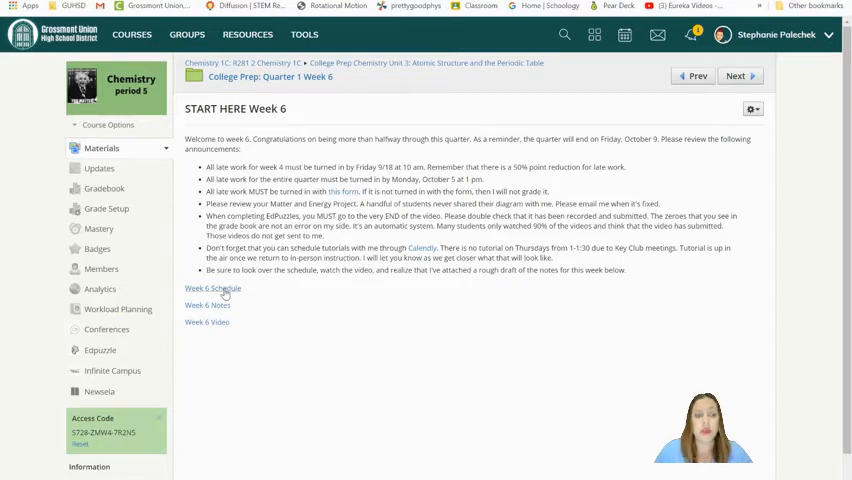
Open the Week 6 Schedule link, loading the Palechek College Prep Chemistry Week 6 Google Doc
{"action": "left_click", "coordinate": [213, 290]}
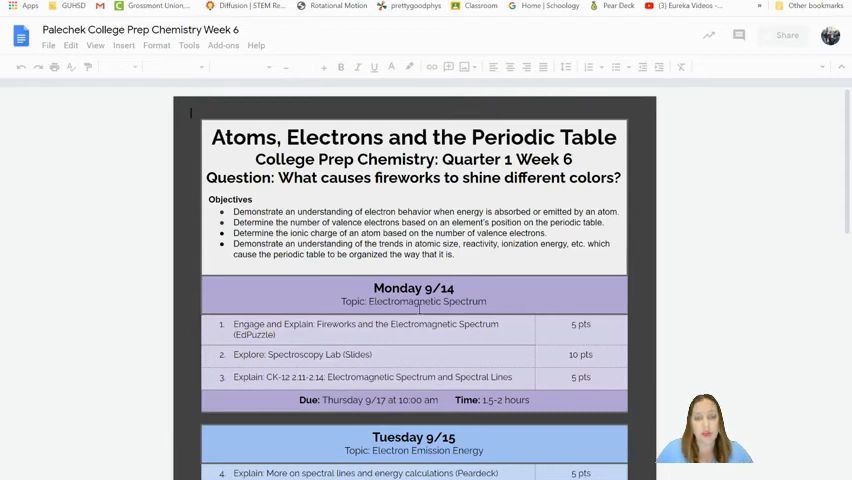
{"action": "scroll", "scroll_direction": "down", "scroll_amount": 3}
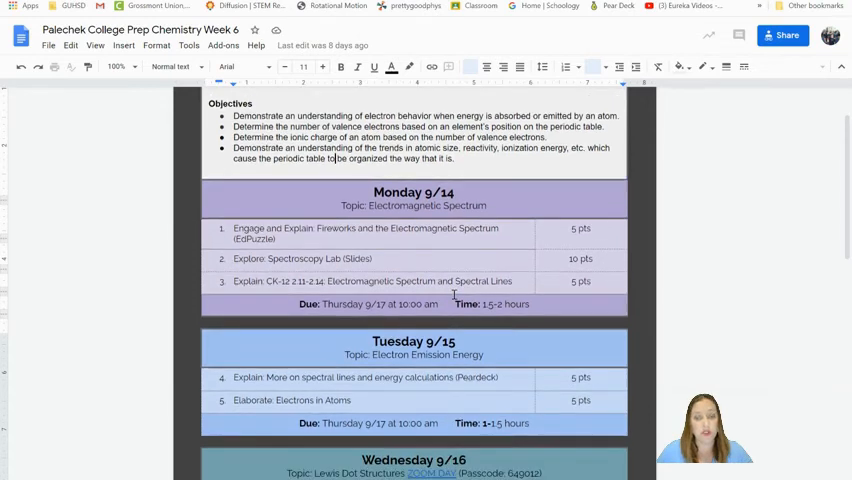
{"action": "mouse_move", "coordinate": [380, 342]}
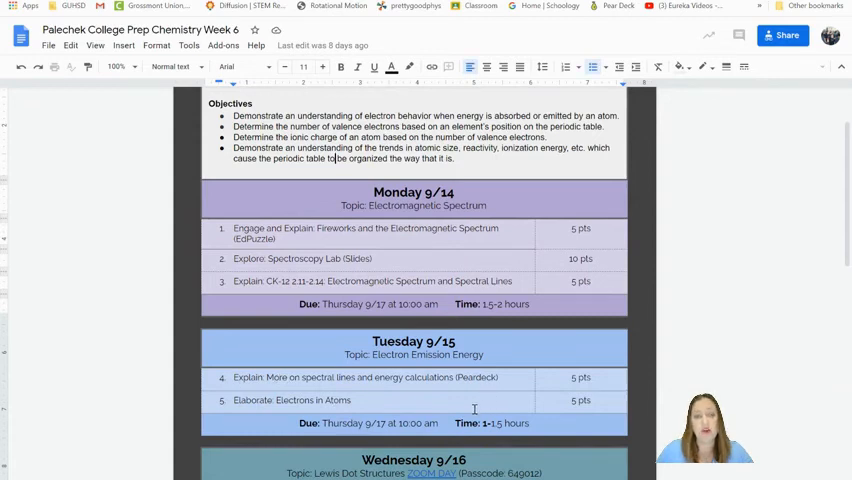
{"action": "scroll", "scroll_direction": "down", "scroll_amount": 3}
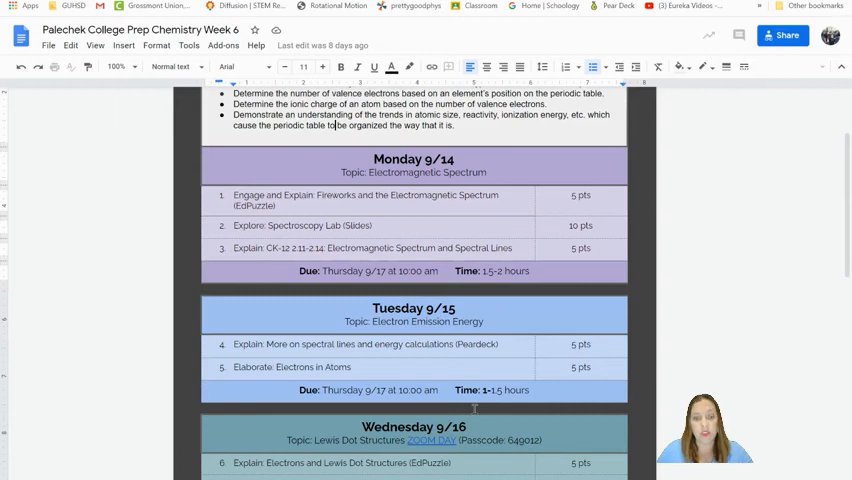
{"action": "scroll", "scroll_direction": "down", "scroll_amount": 3}
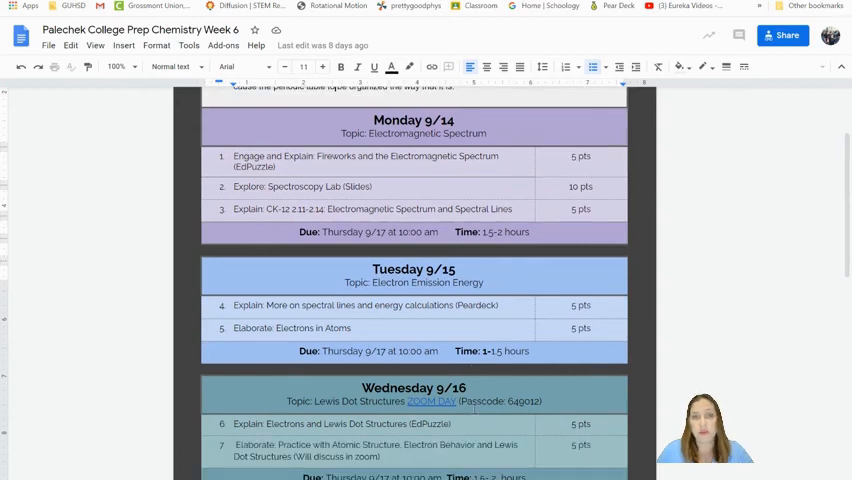
Scroll down through the Wednesday table of the Week 6 schedule before returning to Schoology
{"action": "scroll", "scroll_direction": "down", "scroll_amount": 3}
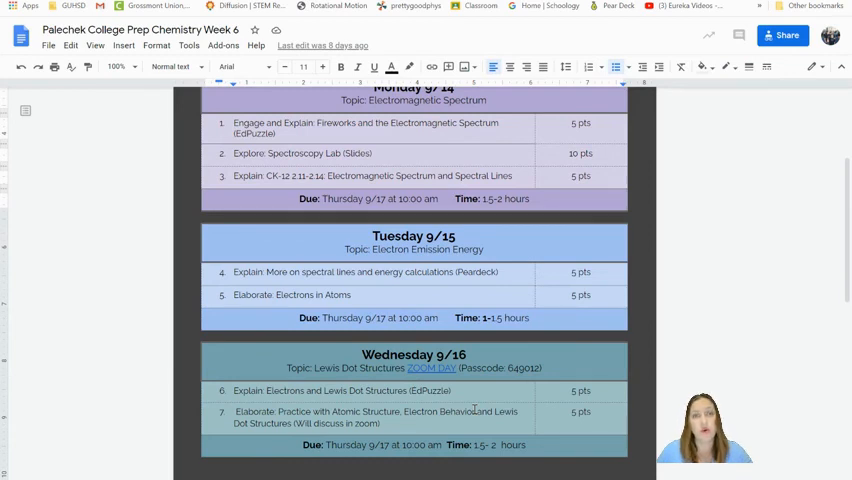
{"action": "mouse_move", "coordinate": [520, 432]}
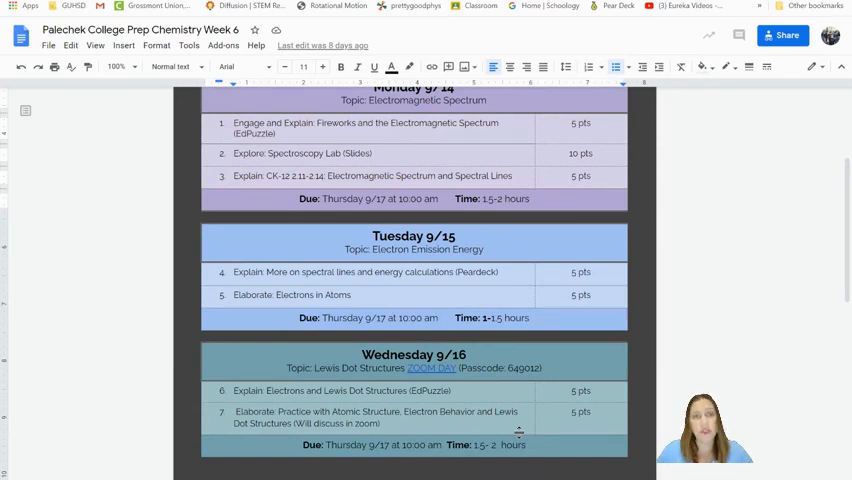
{"action": "scroll", "scroll_direction": "down", "scroll_amount": 3}
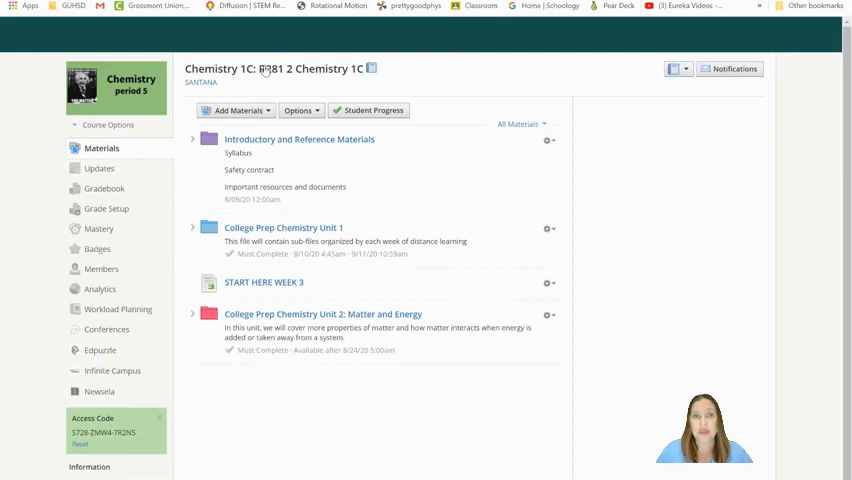
{"action": "scroll", "scroll_direction": "down", "scroll_amount": 3}
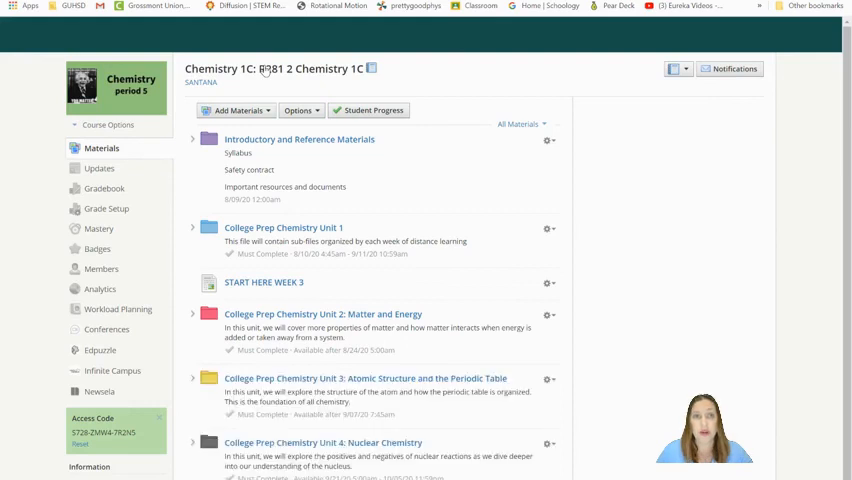